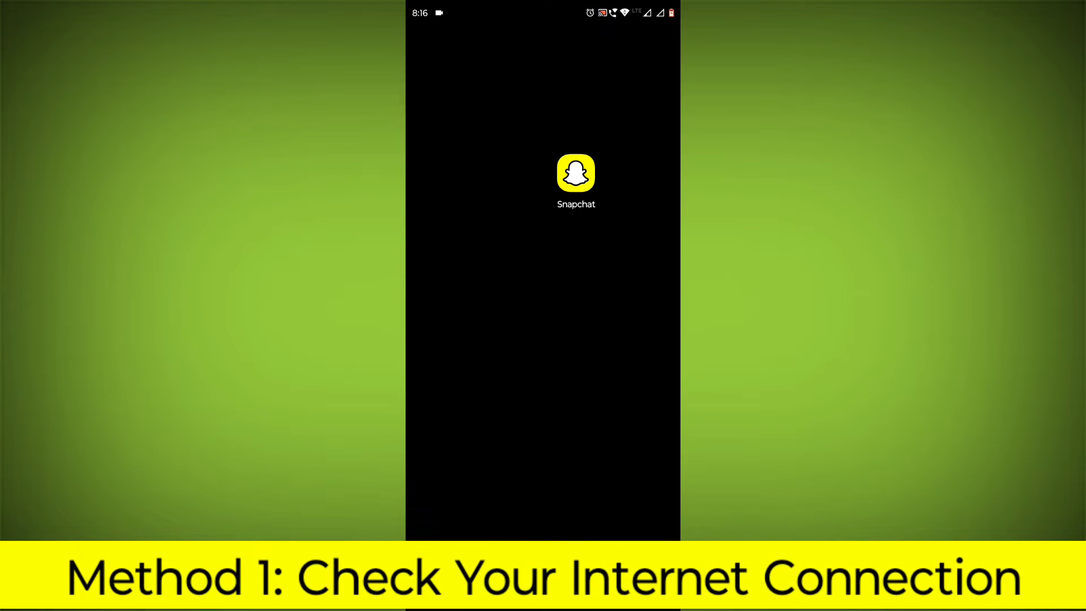
# Check the Wi‑Fi and Mobile data tiles in Quick Settings, then restart the phone.
pyautogui.scroll(-3)
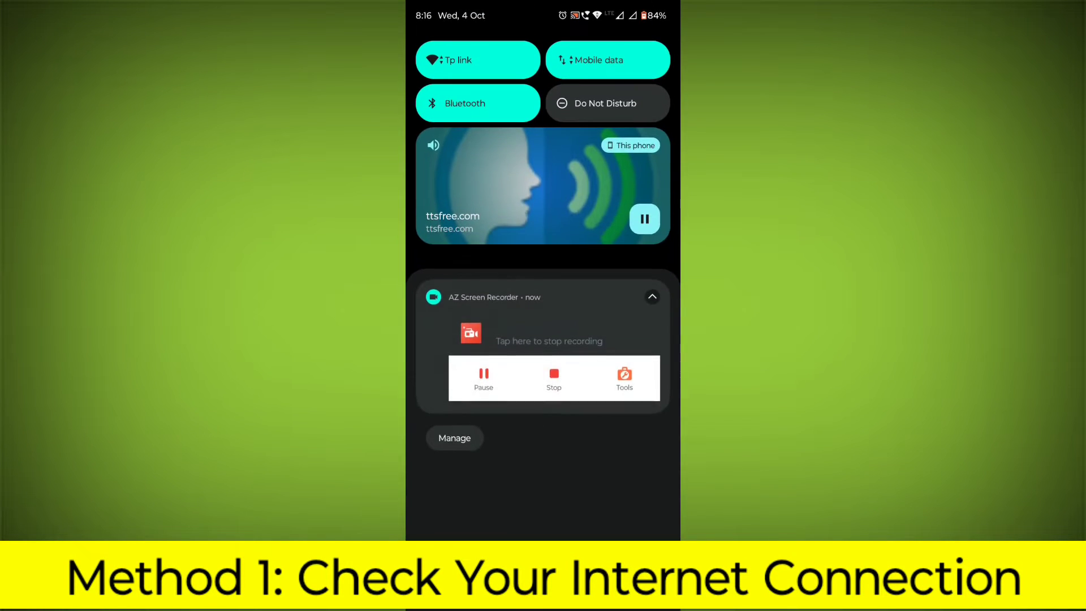
pyautogui.click(466, 60)
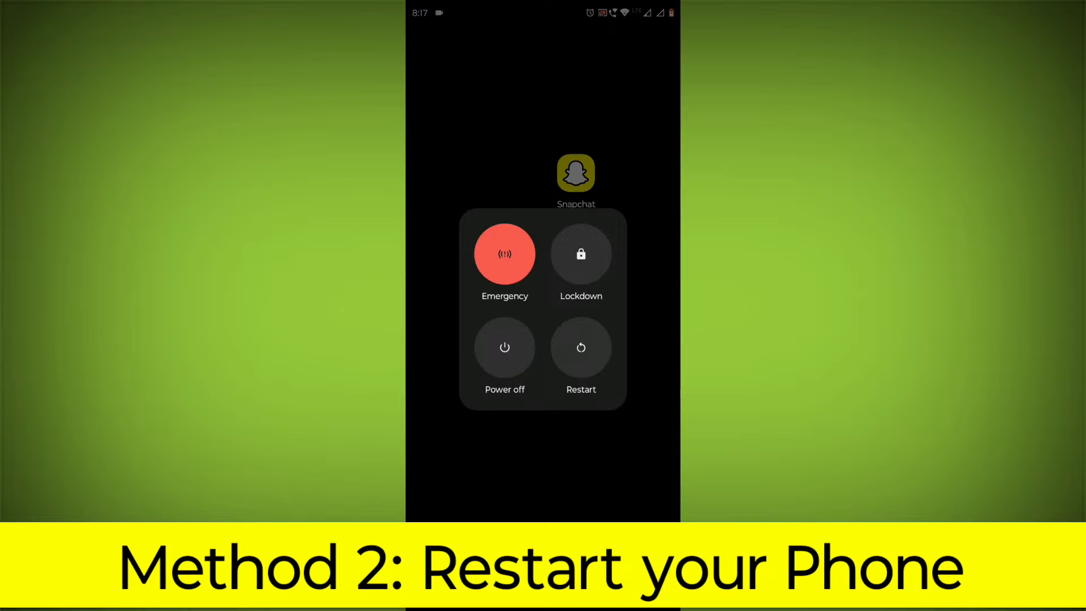
pyautogui.click(581, 347)
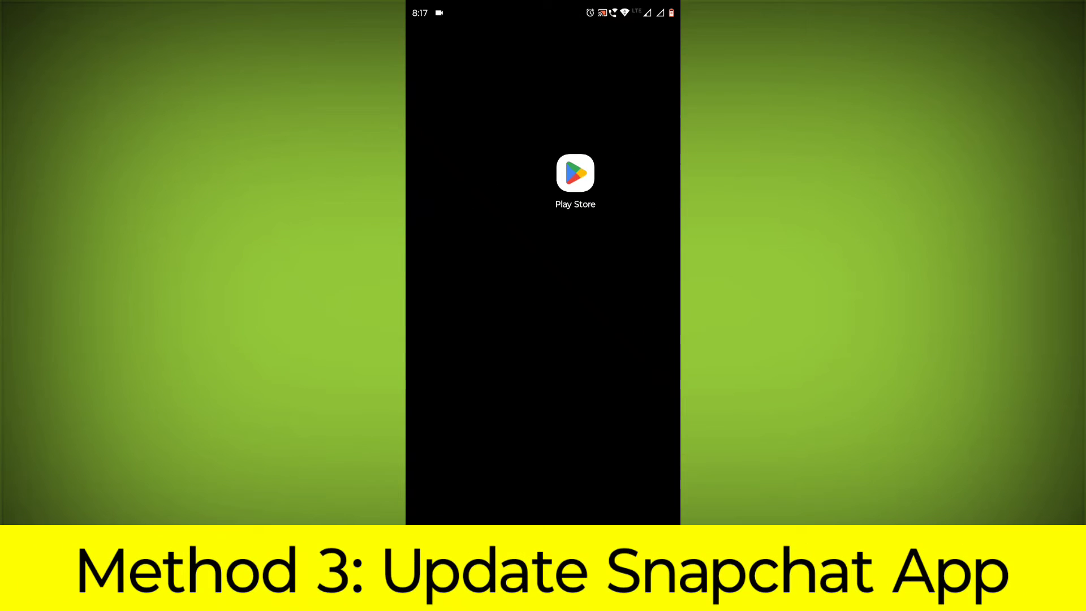
# Update Snapchat to its latest version from its Play Store listing.
pyautogui.click(575, 177)
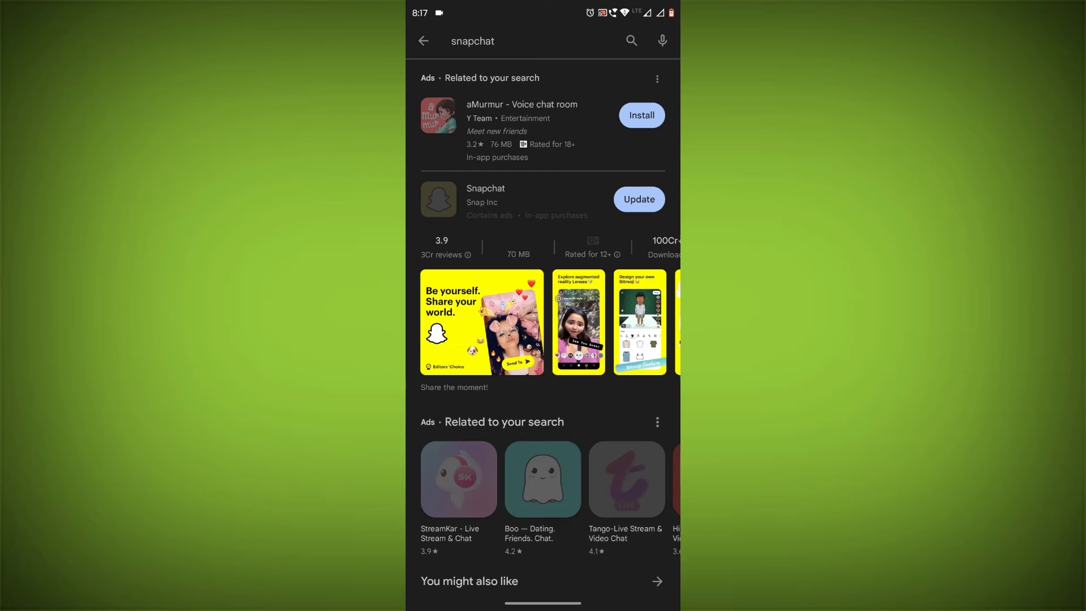
pyautogui.click(486, 188)
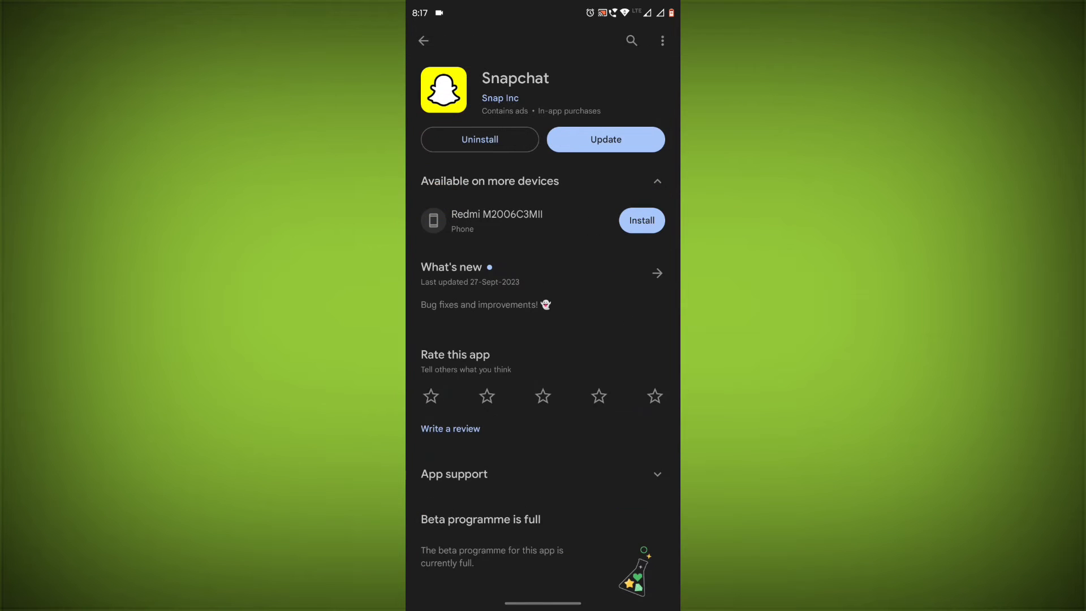
pyautogui.click(605, 139)
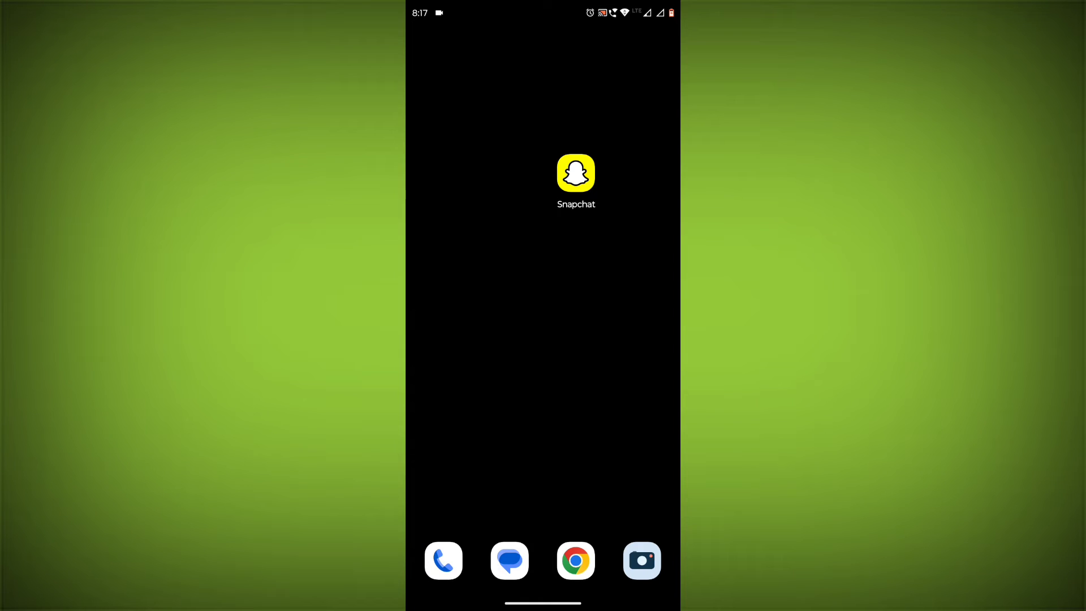
# Long-press the Snapchat home-screen icon and choose the info (i) shortcut.
pyautogui.click(576, 173)
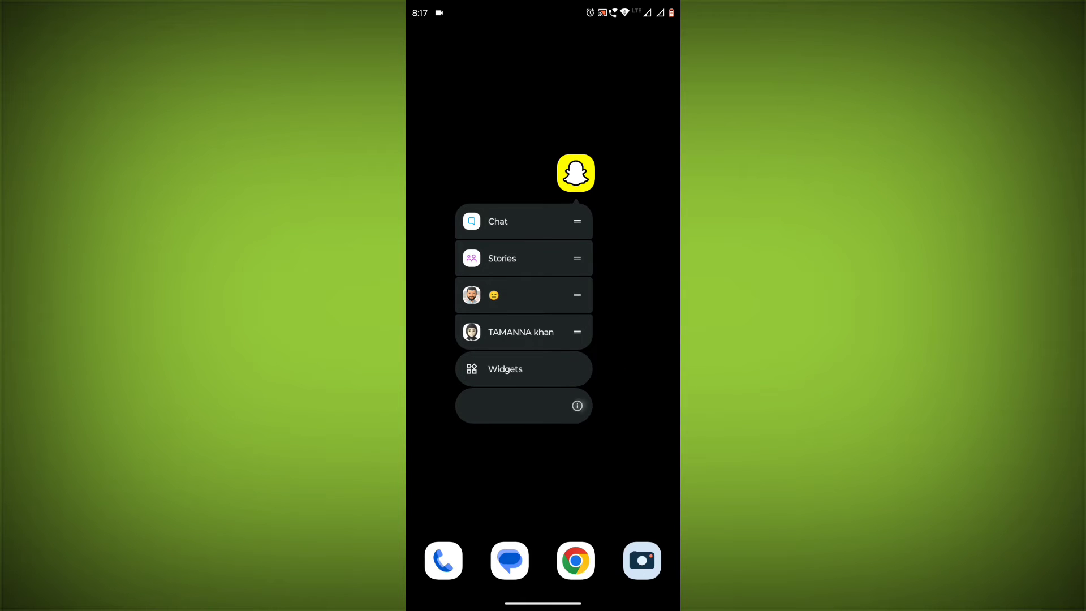
pyautogui.click(577, 406)
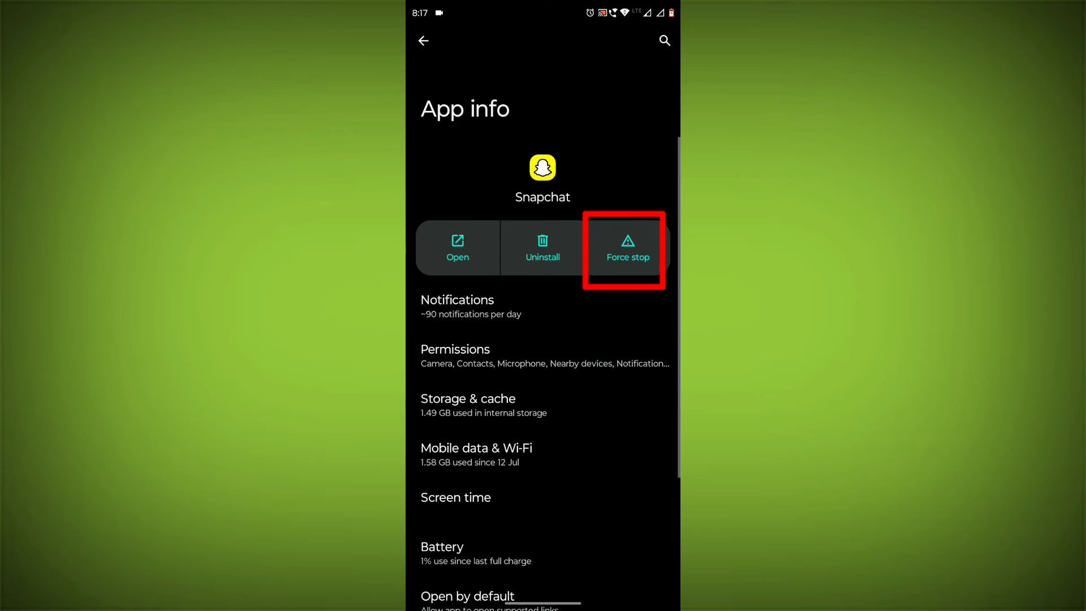
# Force stop Snapchat, then clear its cache in Storage & cache to 0 B.
pyautogui.click(627, 245)
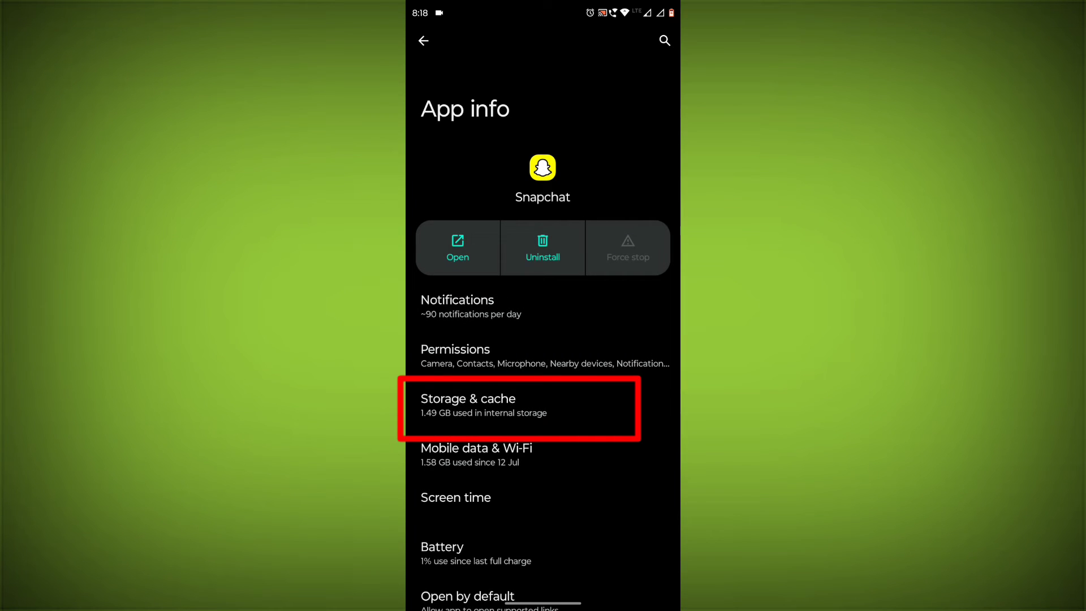
pyautogui.click(467, 405)
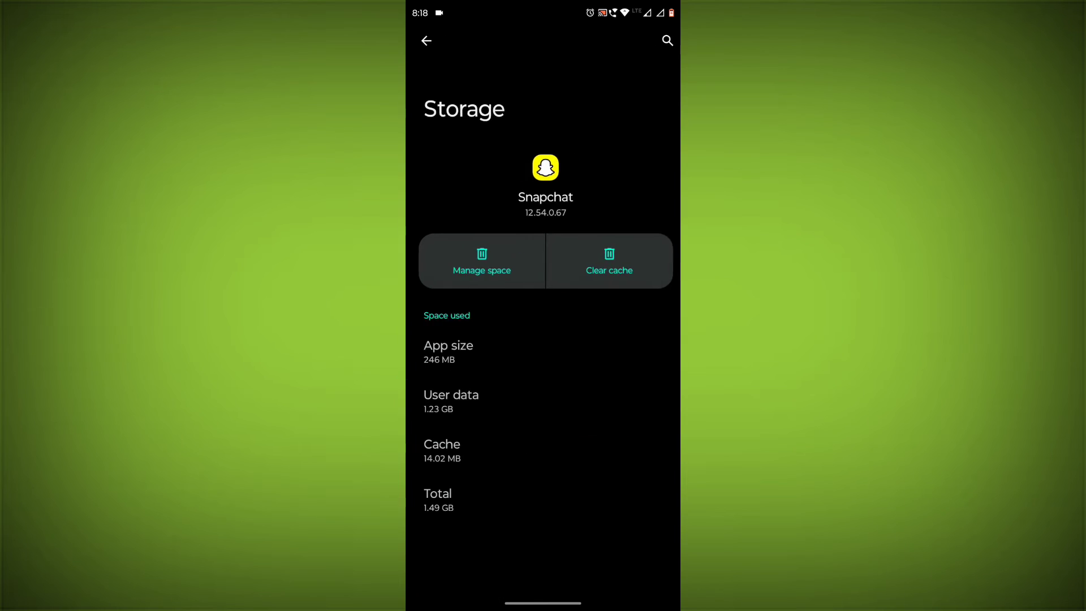
pyautogui.click(606, 262)
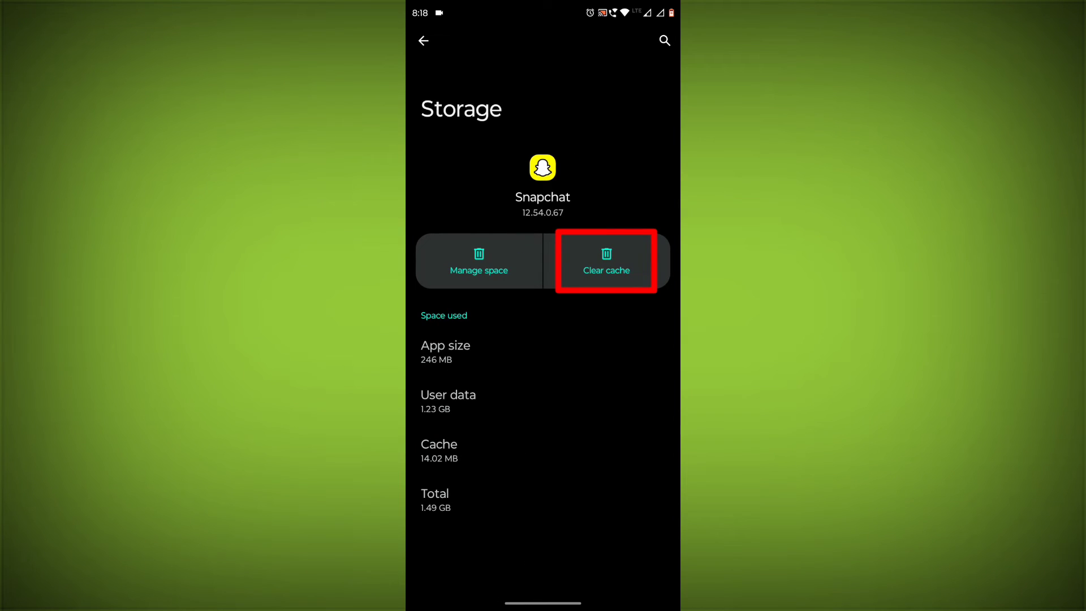
pyautogui.click(606, 261)
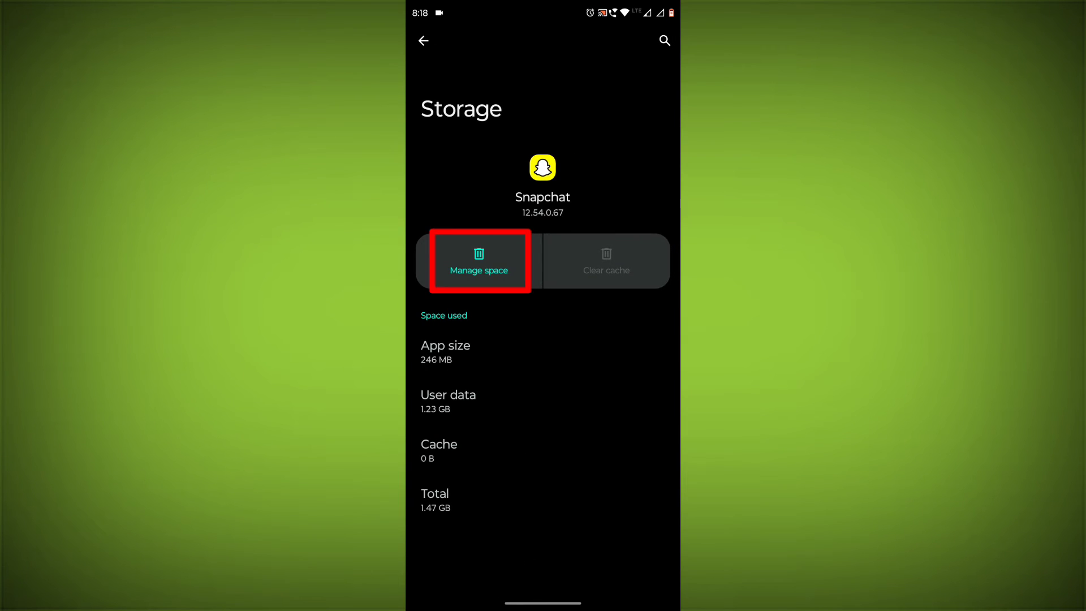